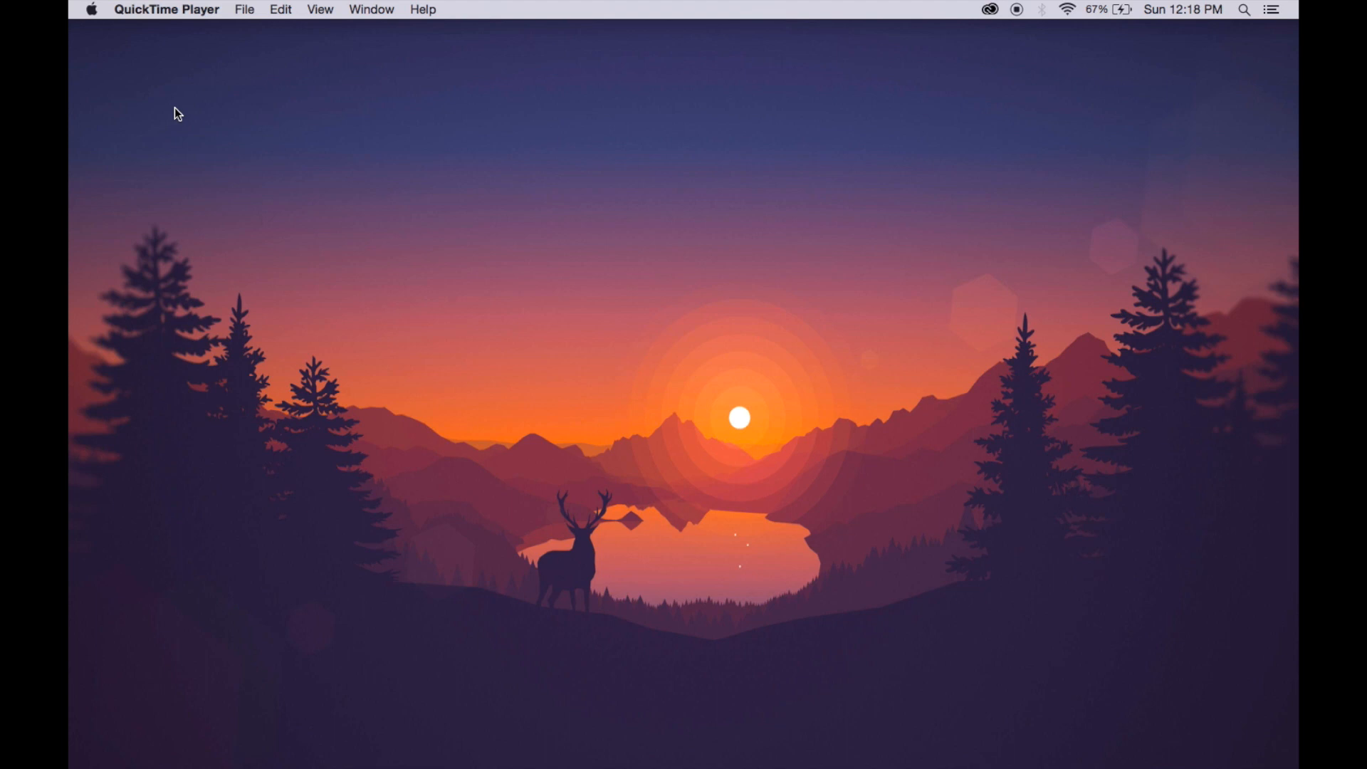
{"action": "mouse_move", "coordinate": [384, 155]}
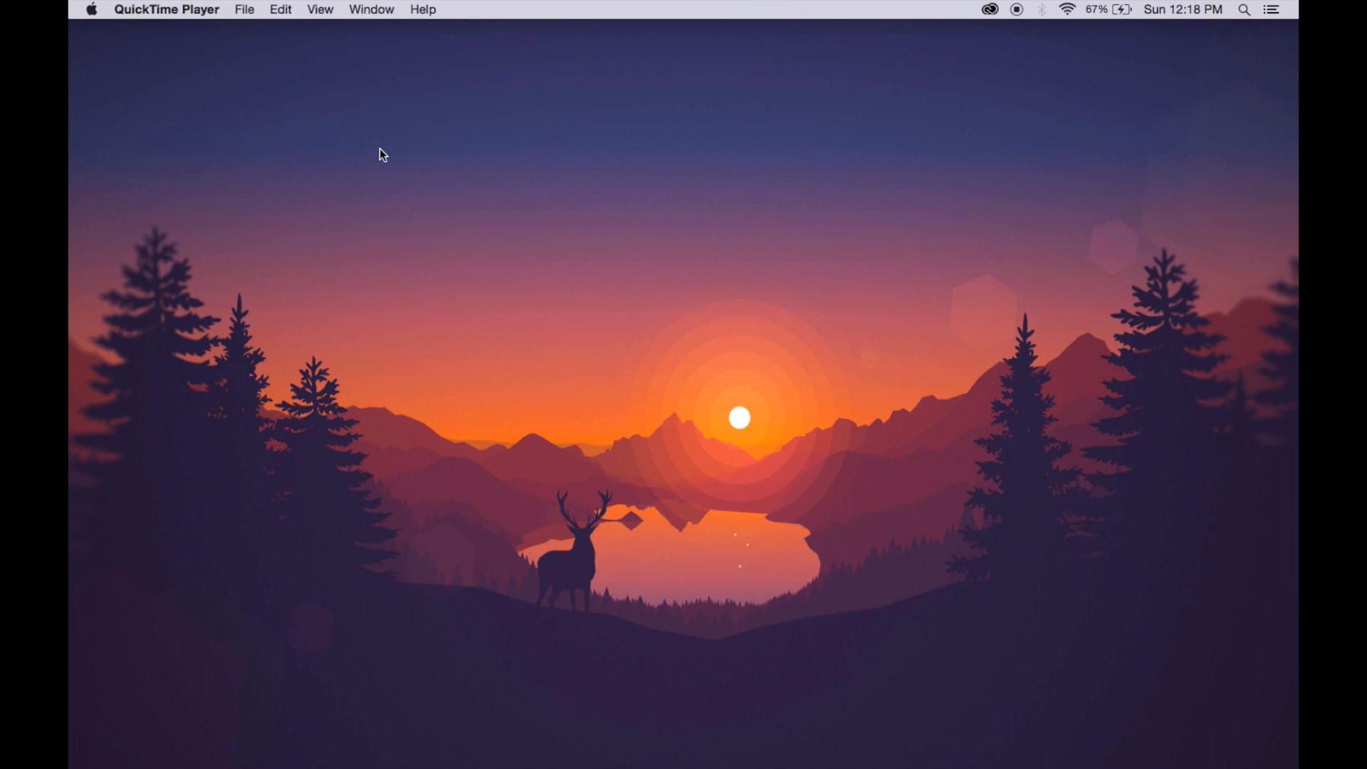
{"action": "mouse_move", "coordinate": [787, 765]}
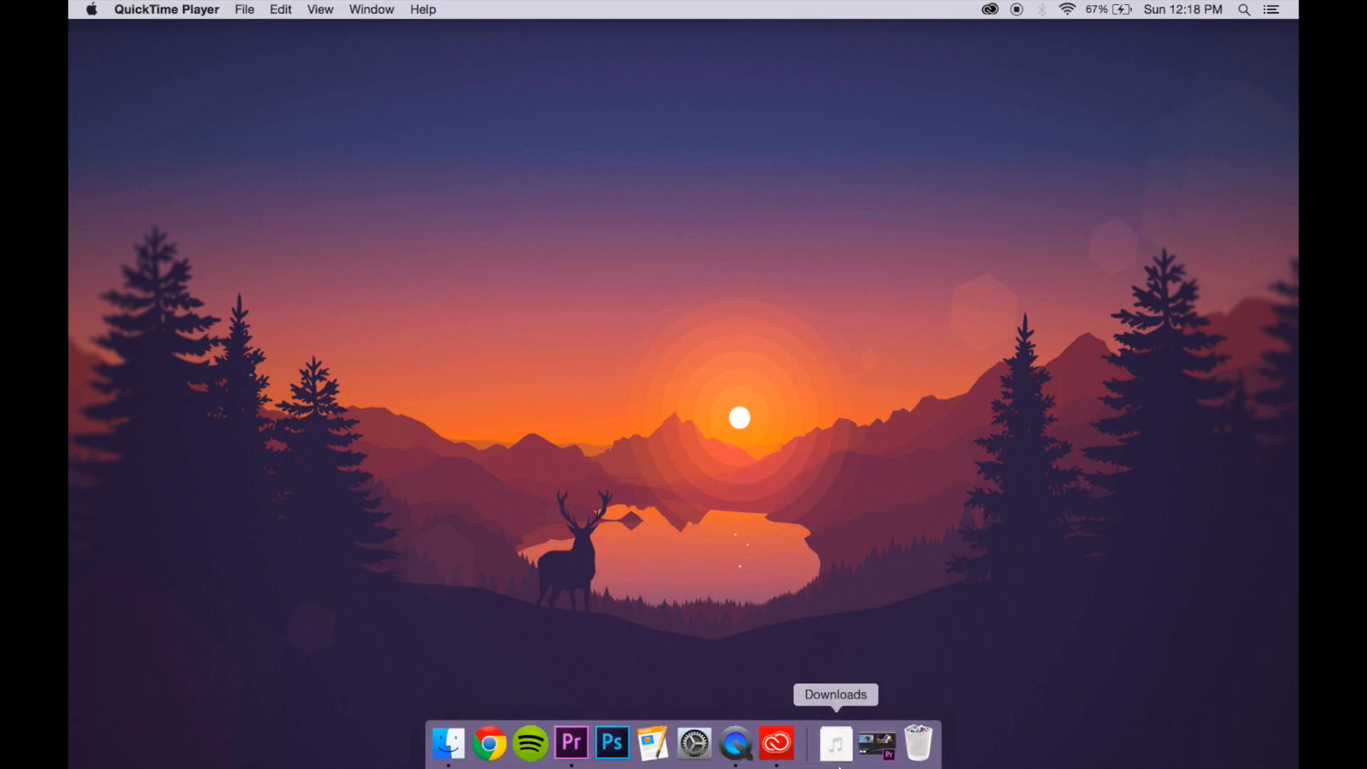
- Open Chrome from the Dock and search for 'copyright free arrow png'
{"action": "left_click", "coordinate": [570, 742]}
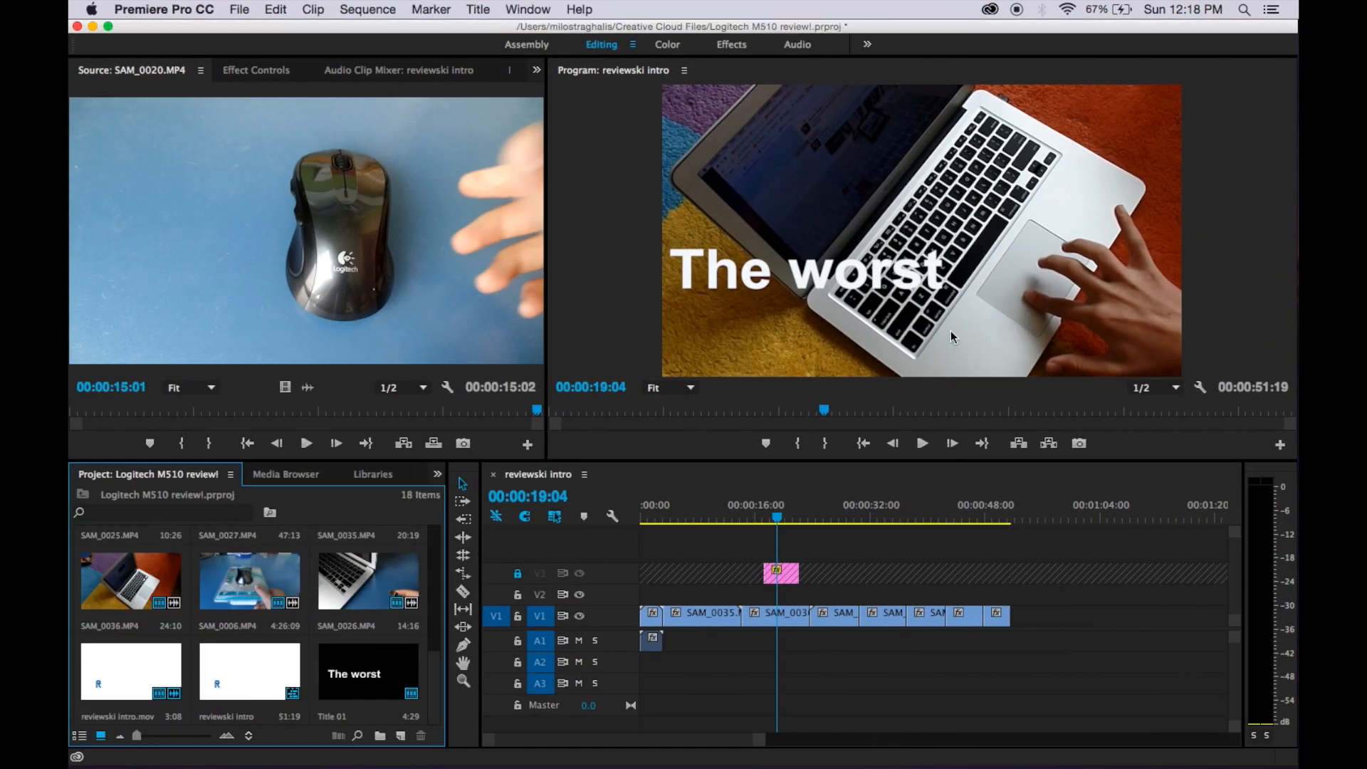
{"action": "mouse_move", "coordinate": [906, 288]}
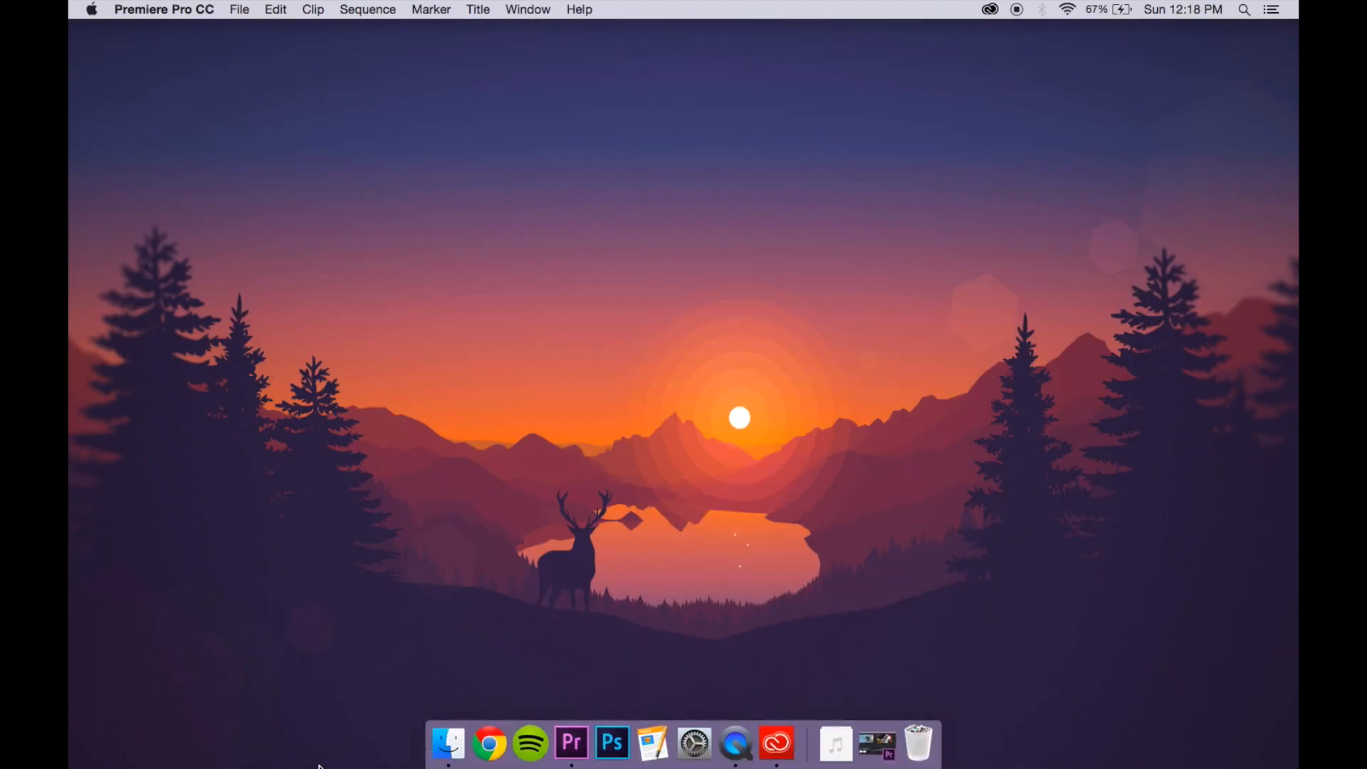
{"action": "left_click", "coordinate": [489, 743]}
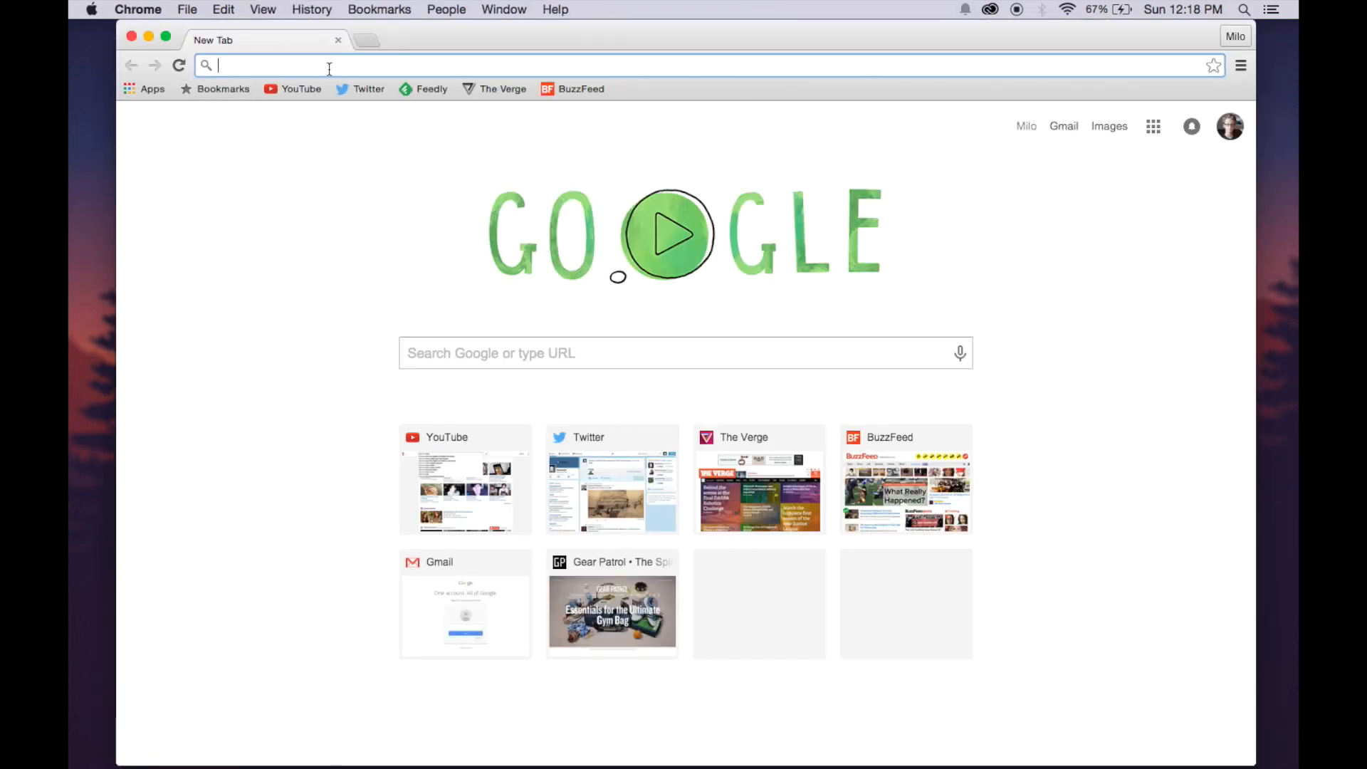
{"action": "type", "text": "copyright free arrow png"}
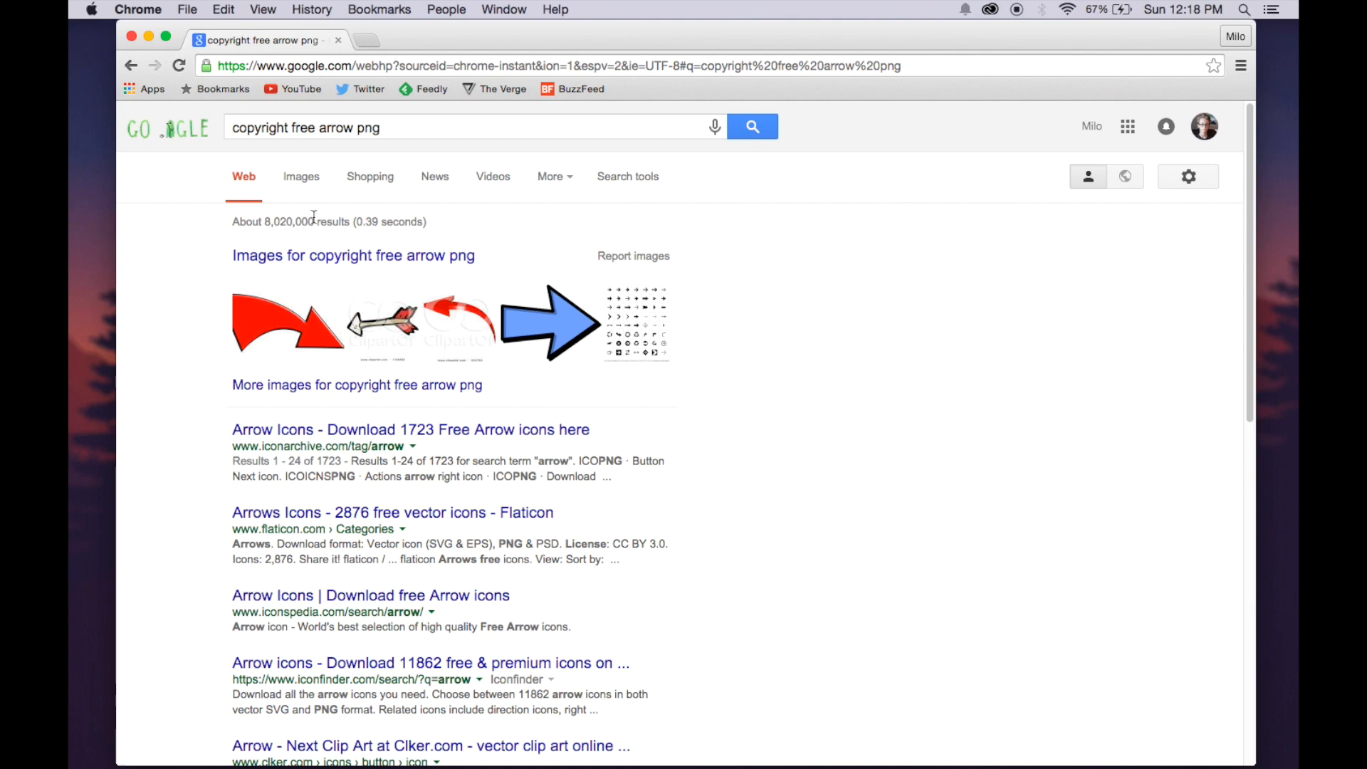
- Show image results and scroll down to the red arrow thumbnail
{"action": "left_click", "coordinate": [300, 175]}
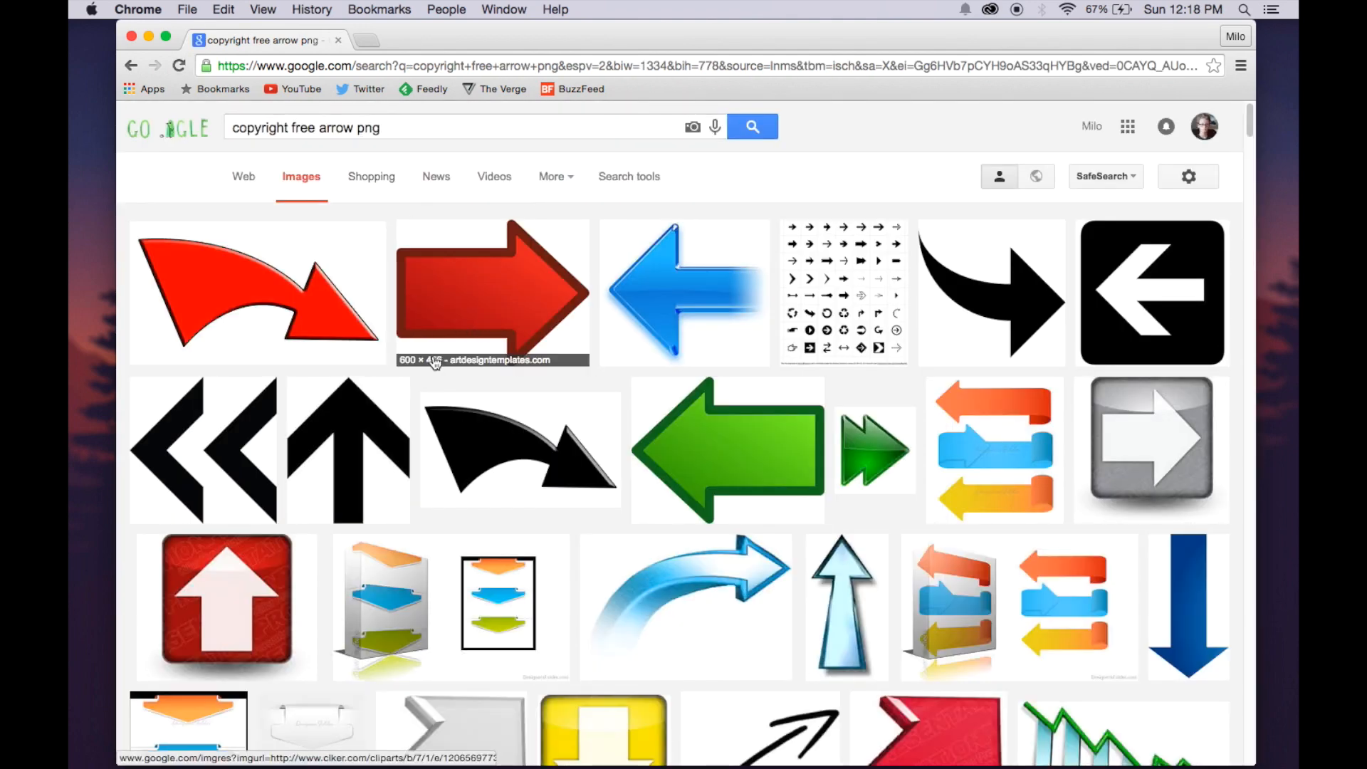
{"action": "scroll", "scroll_direction": "down", "scroll_amount": 3}
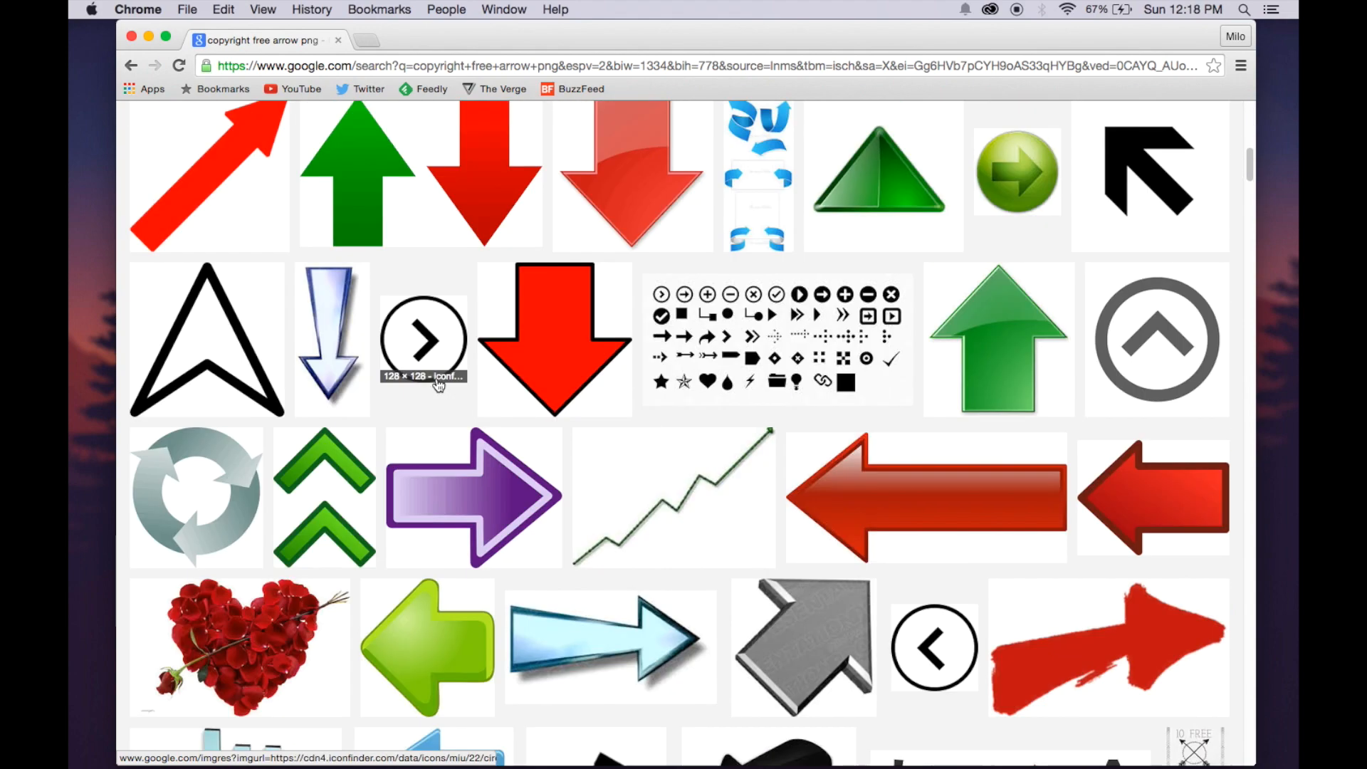
{"action": "scroll", "scroll_direction": "down", "scroll_amount": 3}
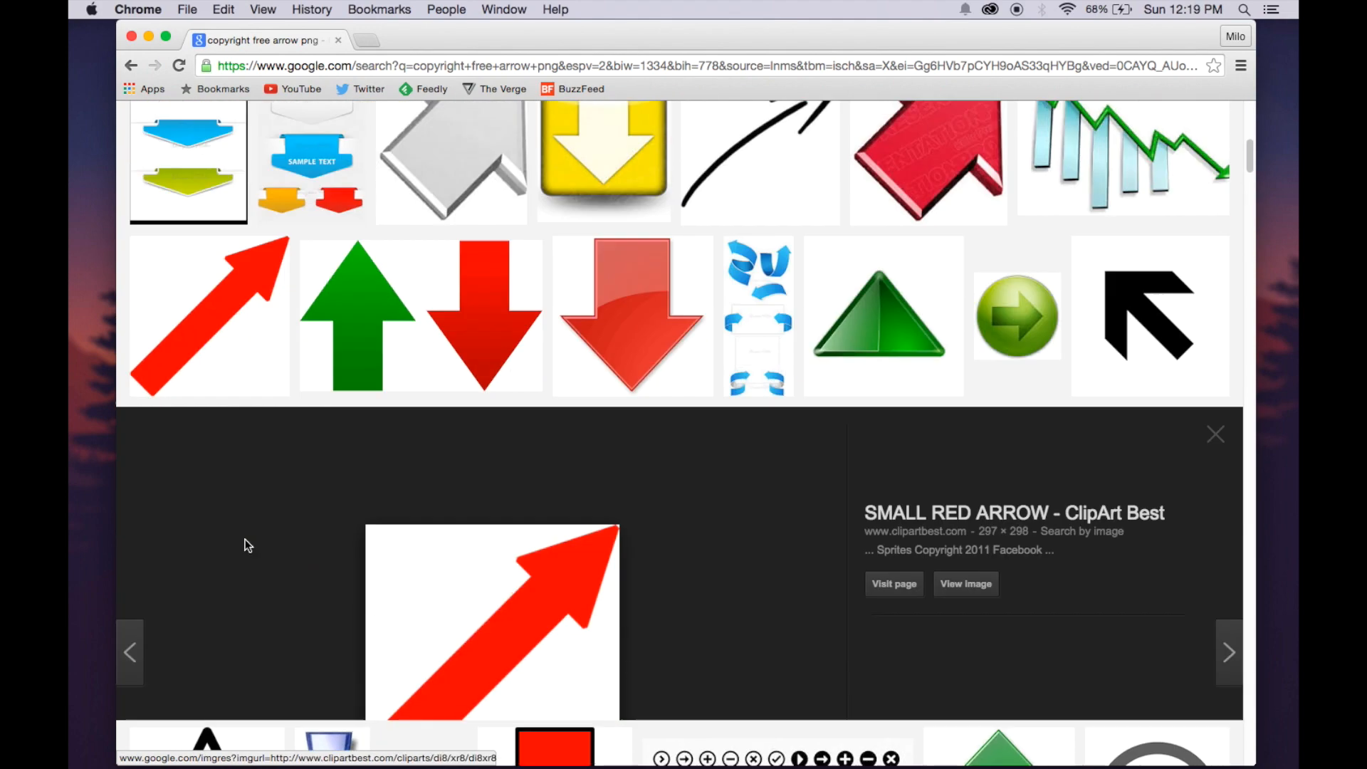
- Save the red arrow picture into Downloads under the name 'Arrow image'
{"action": "right_click", "coordinate": [493, 479]}
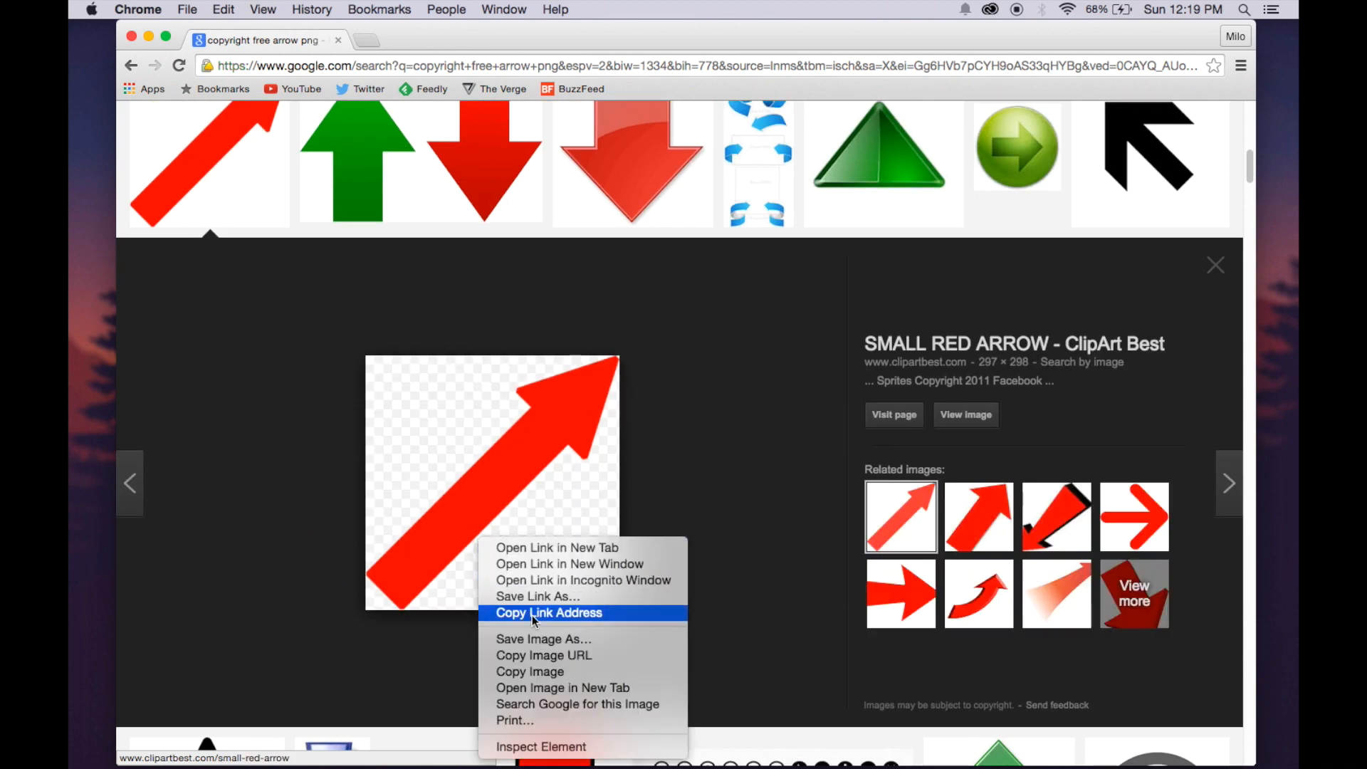
{"action": "left_click", "coordinate": [540, 638]}
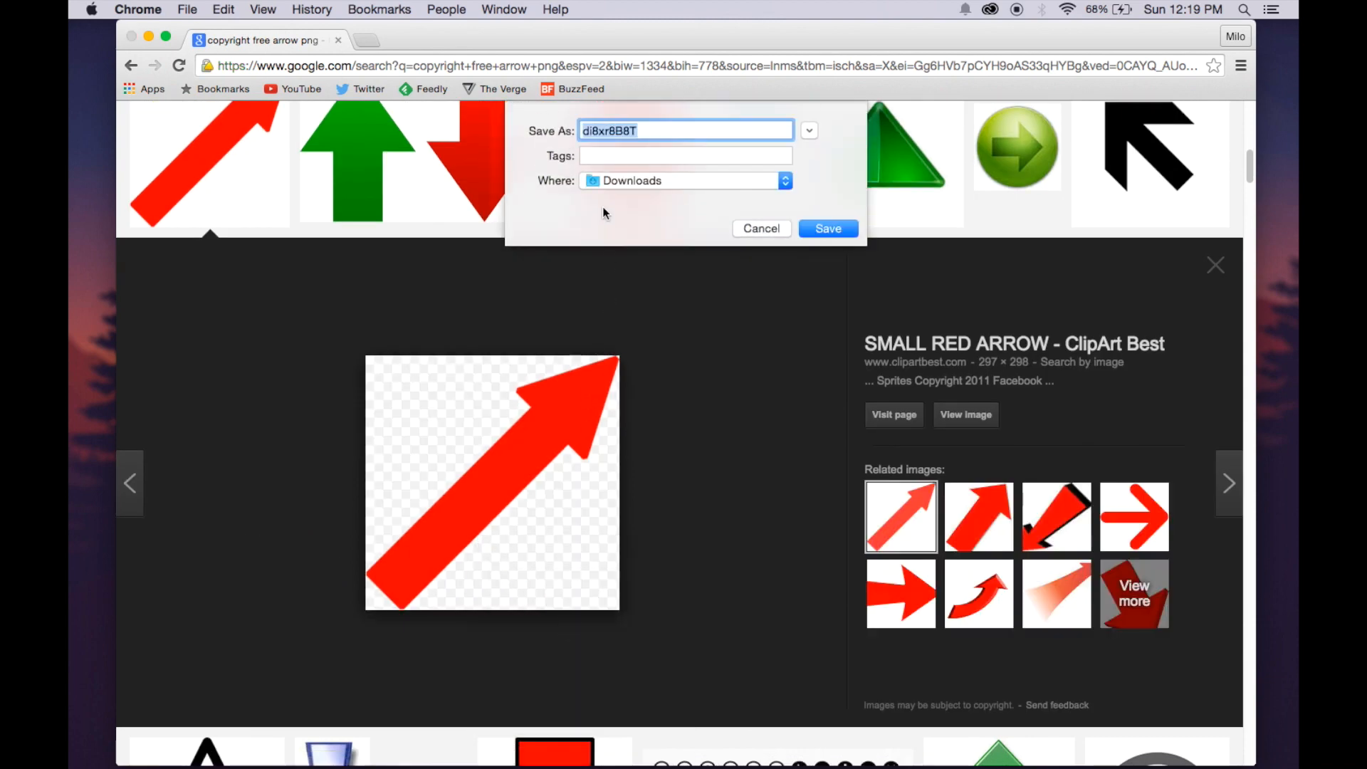
{"action": "type", "text": "A"}
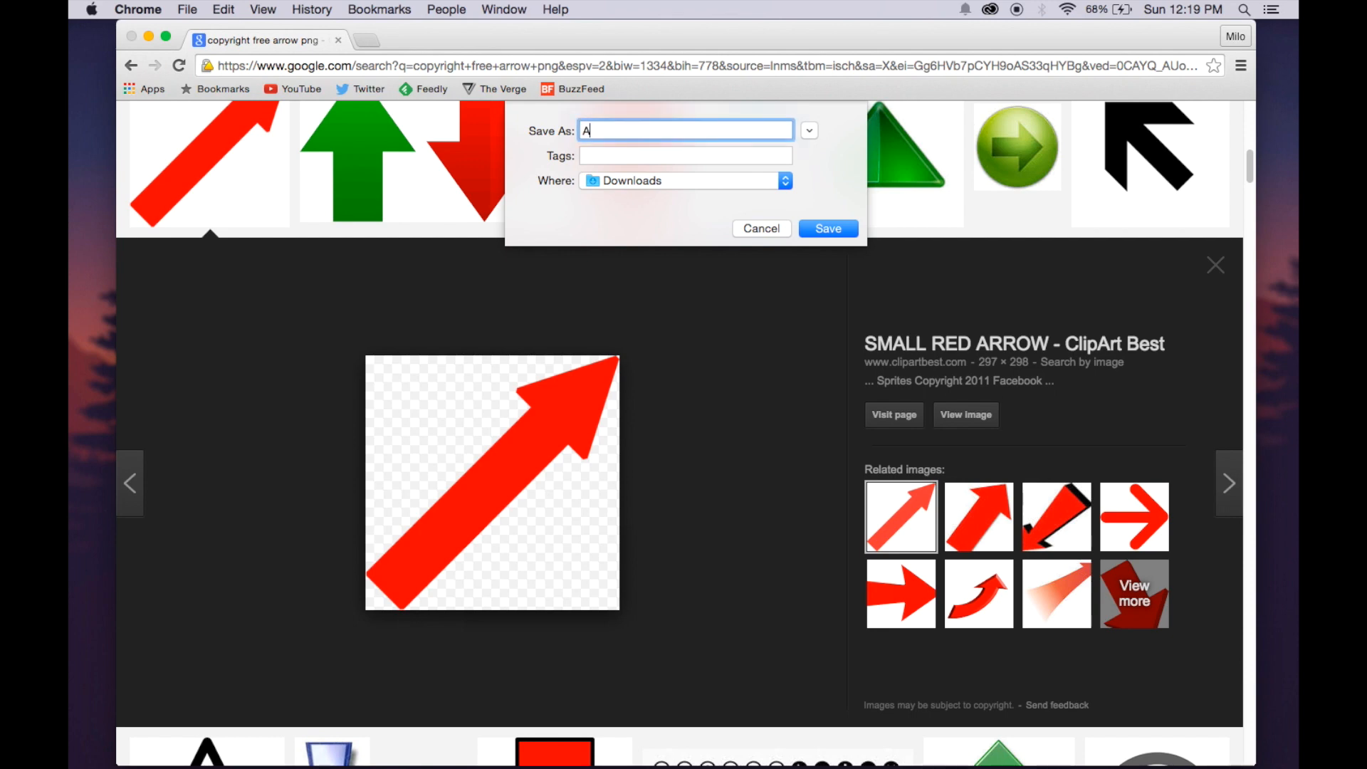
{"action": "type", "text": "rrow"}
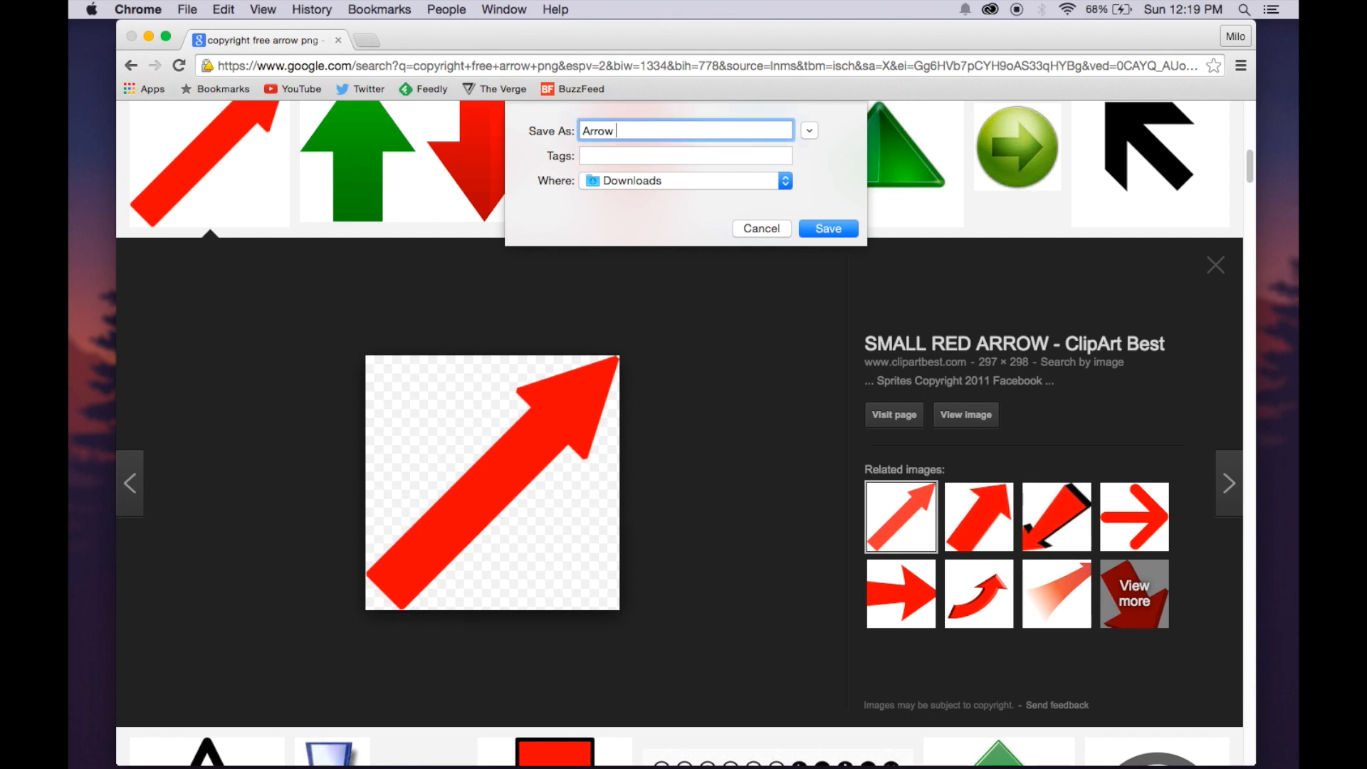
{"action": "type", "text": "image"}
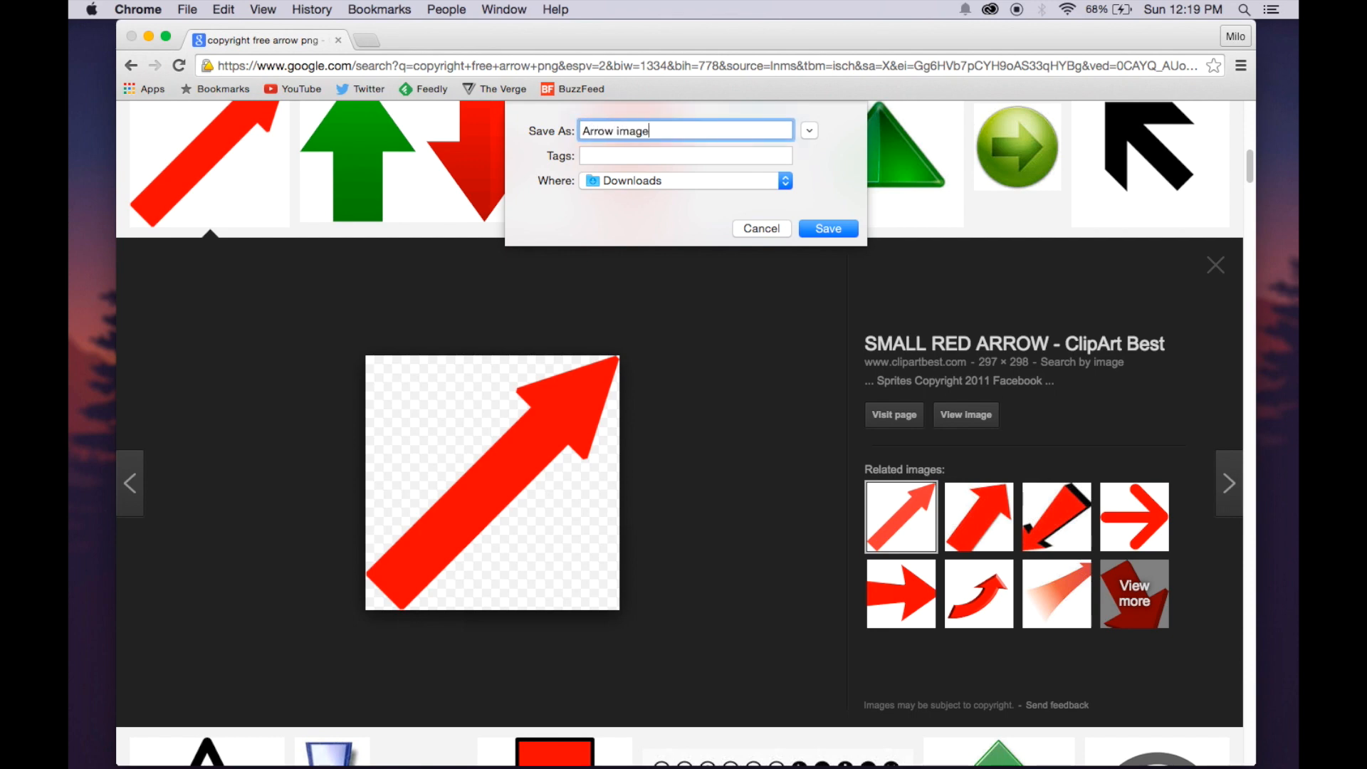
{"action": "left_click", "coordinate": [826, 228]}
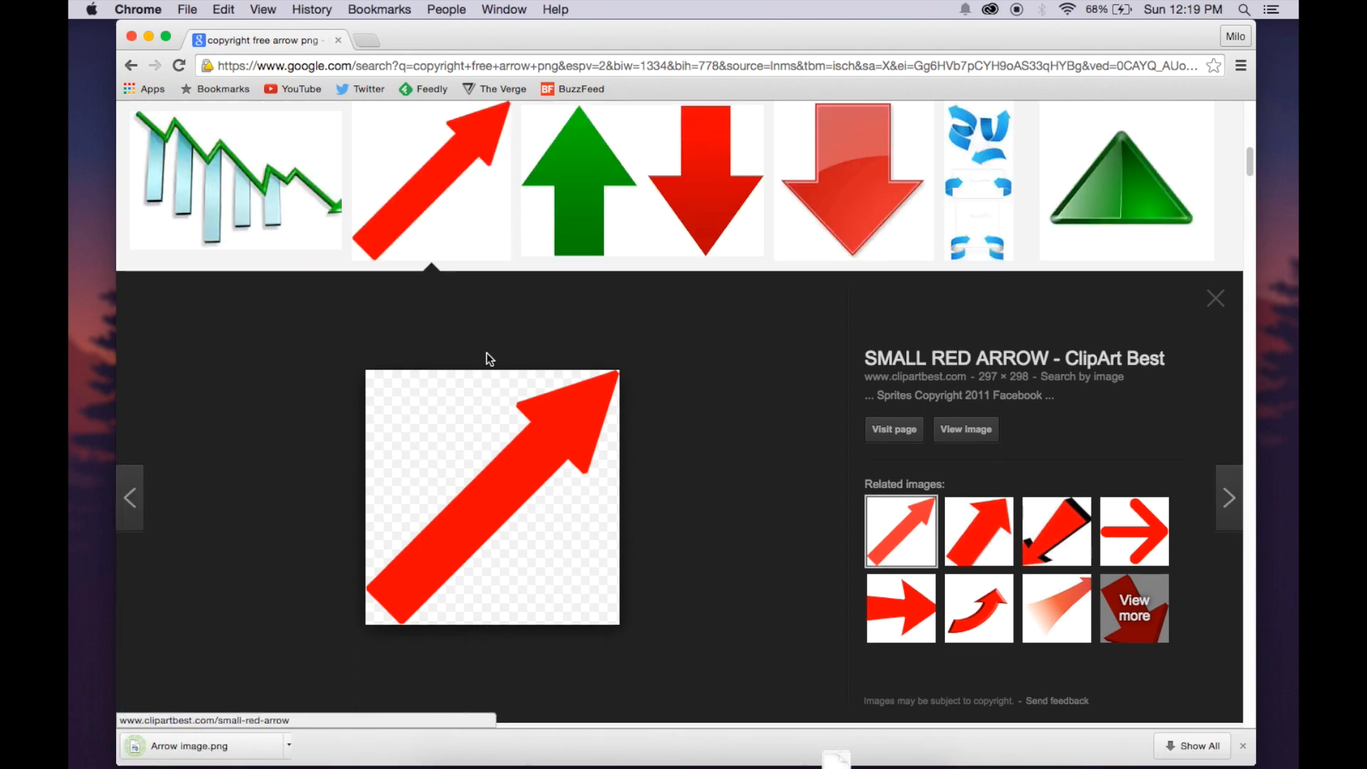
{"action": "mouse_move", "coordinate": [157, 24]}
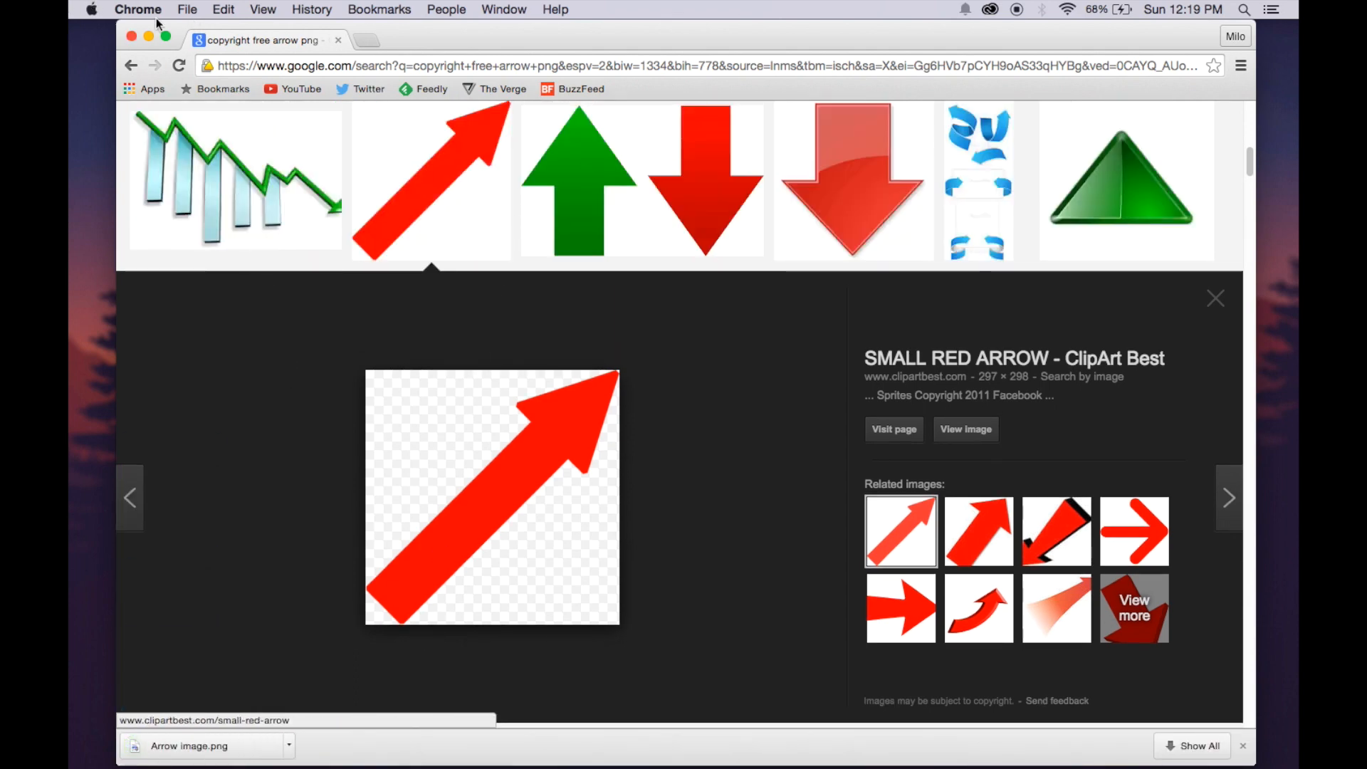
- Switch back to the Premiere Pro project from the Dock
{"action": "left_click", "coordinate": [148, 36]}
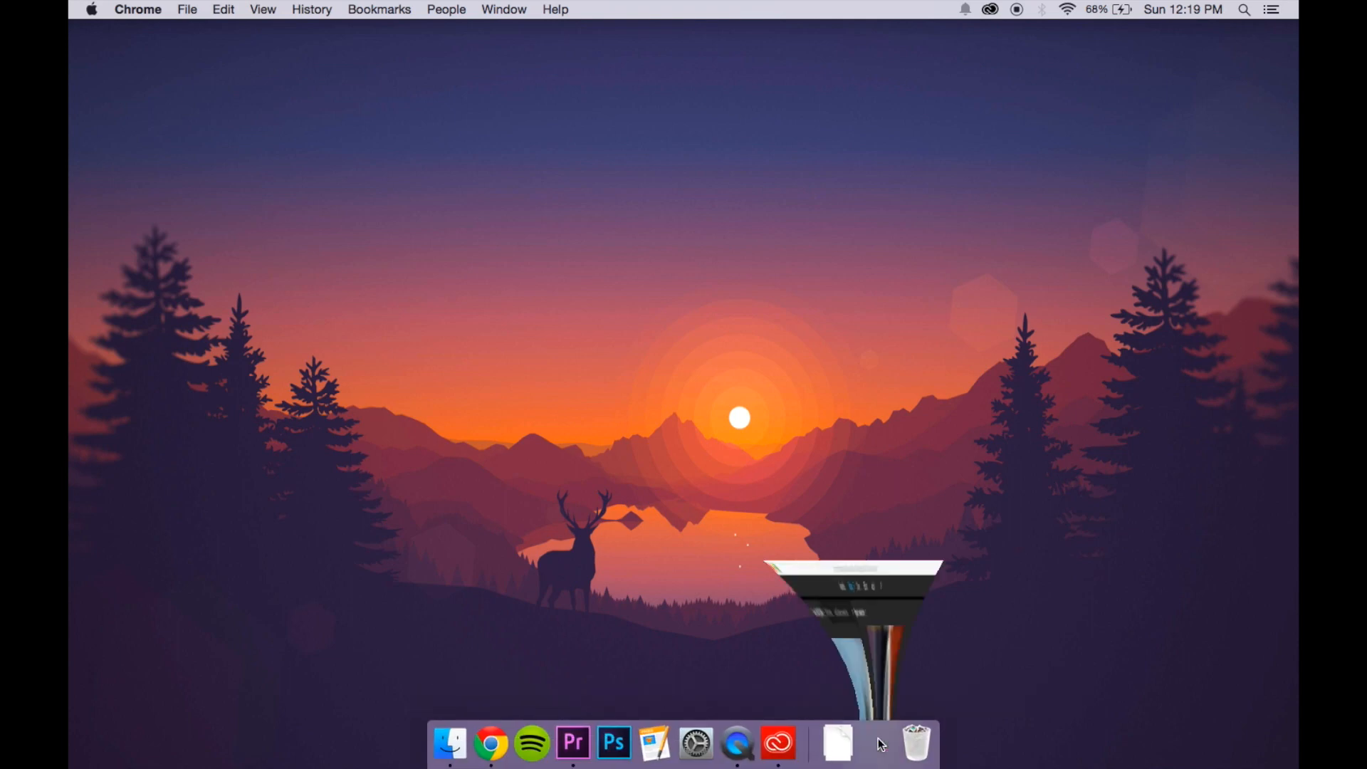
{"action": "left_click", "coordinate": [572, 742]}
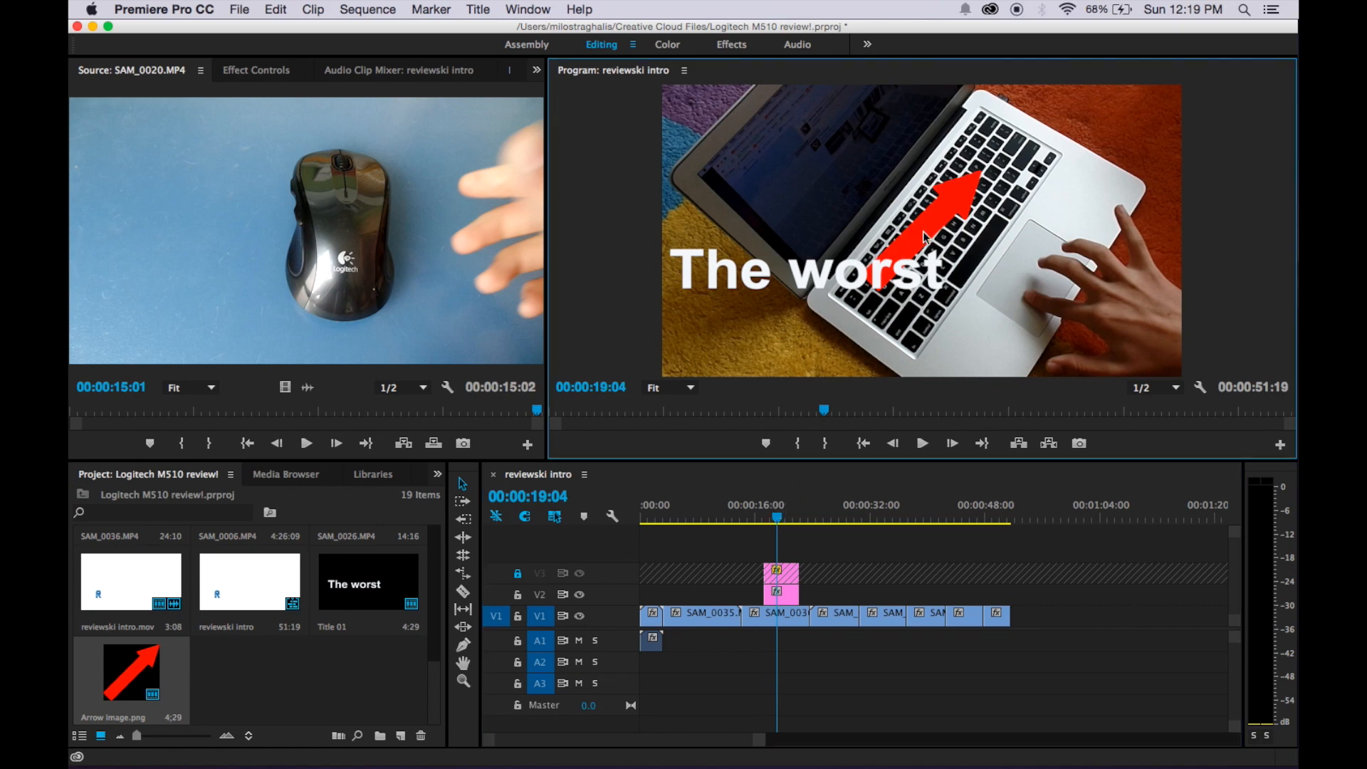
{"action": "mouse_move", "coordinate": [872, 244]}
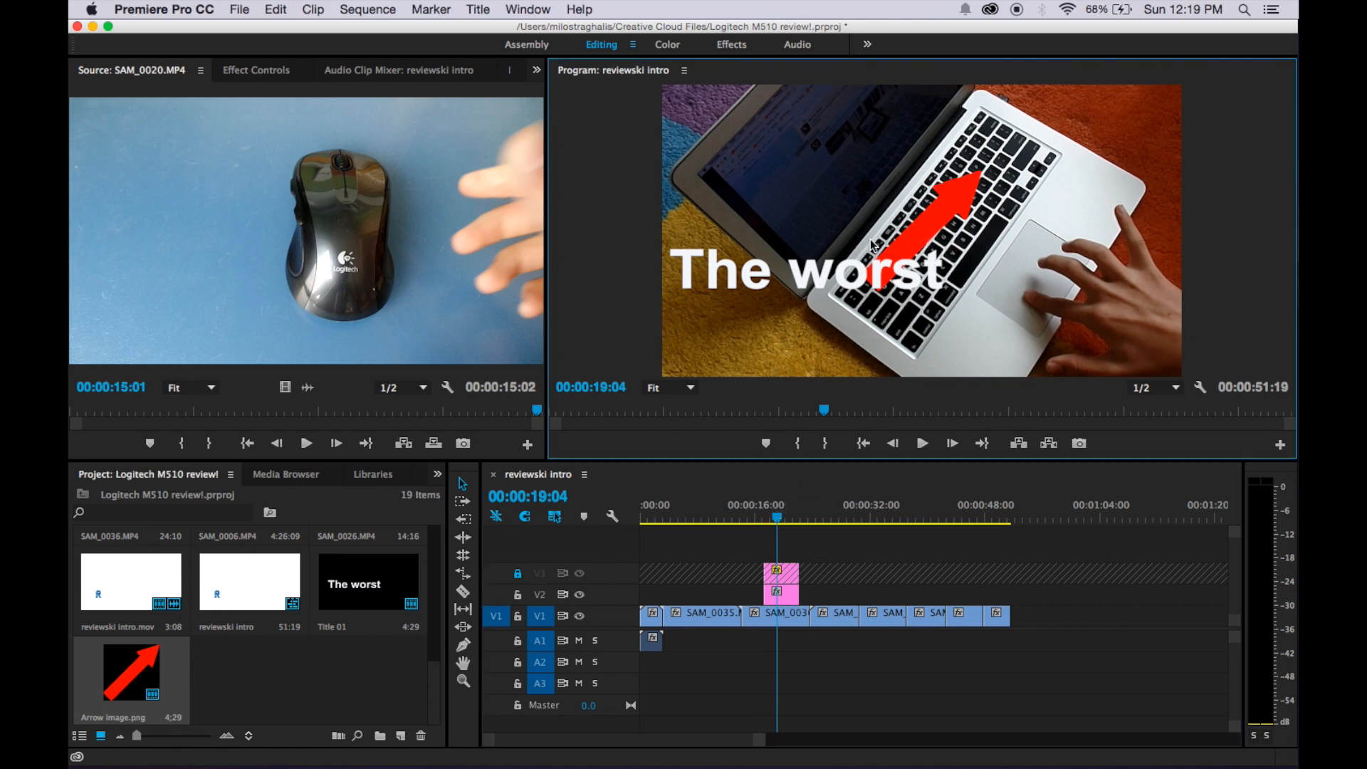
{"action": "mouse_move", "coordinate": [918, 237]}
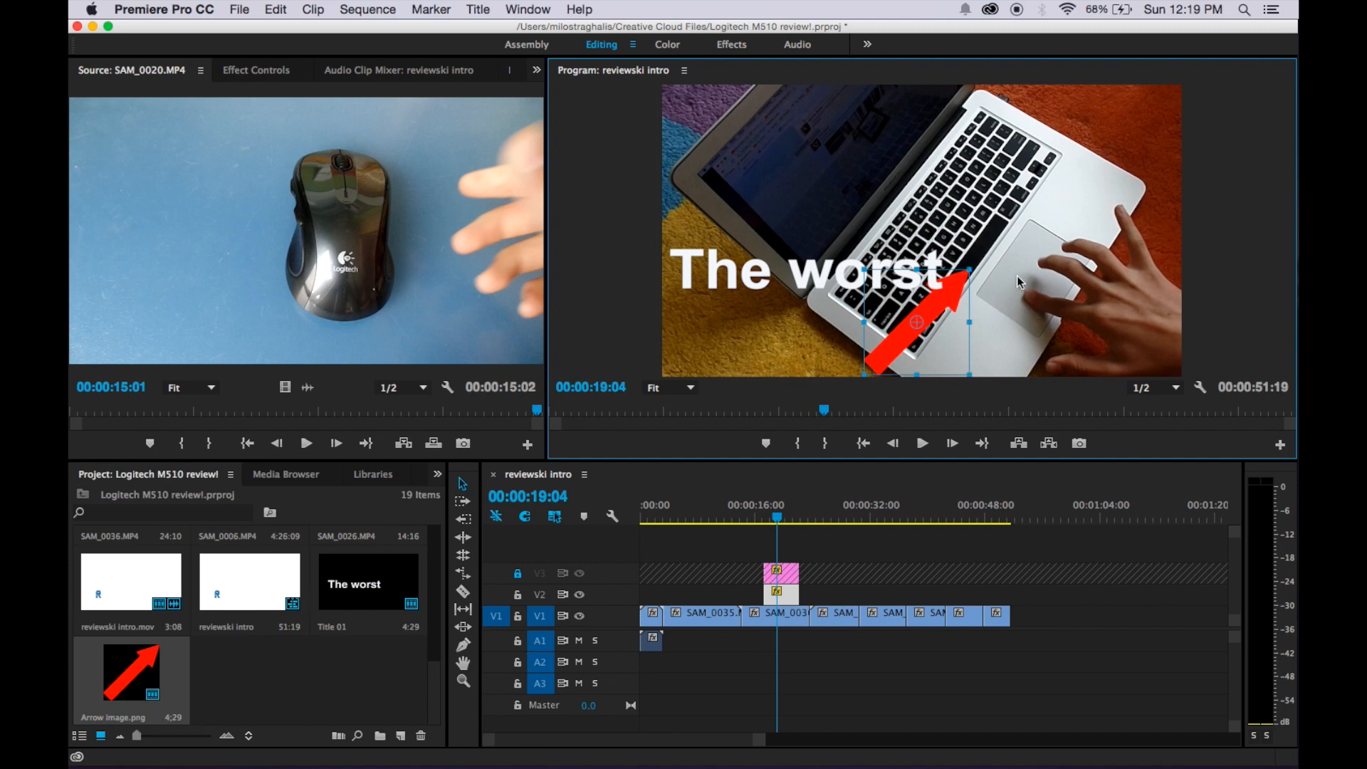
{"action": "mouse_move", "coordinate": [264, 76]}
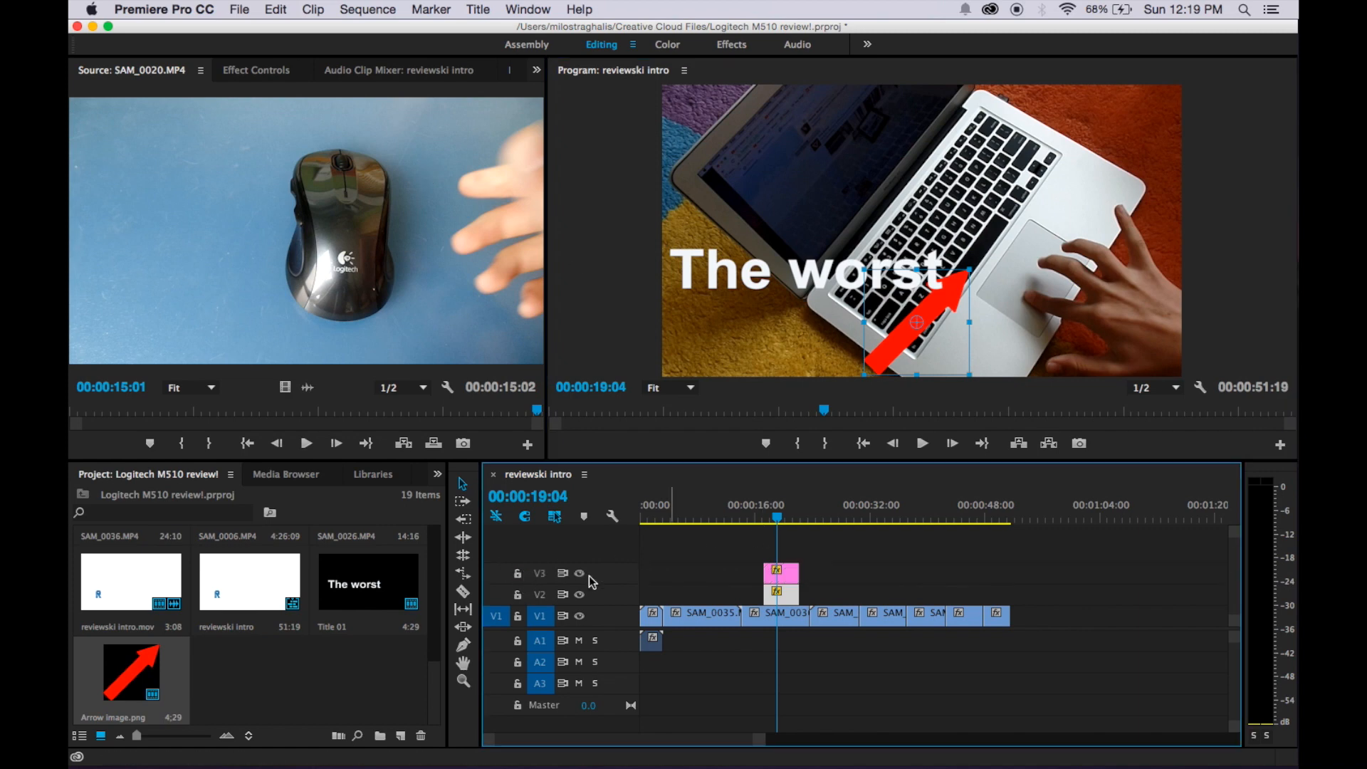
- Show the V3 arrow clip's Effect Controls with Motion expanded
{"action": "double_click", "coordinate": [129, 673]}
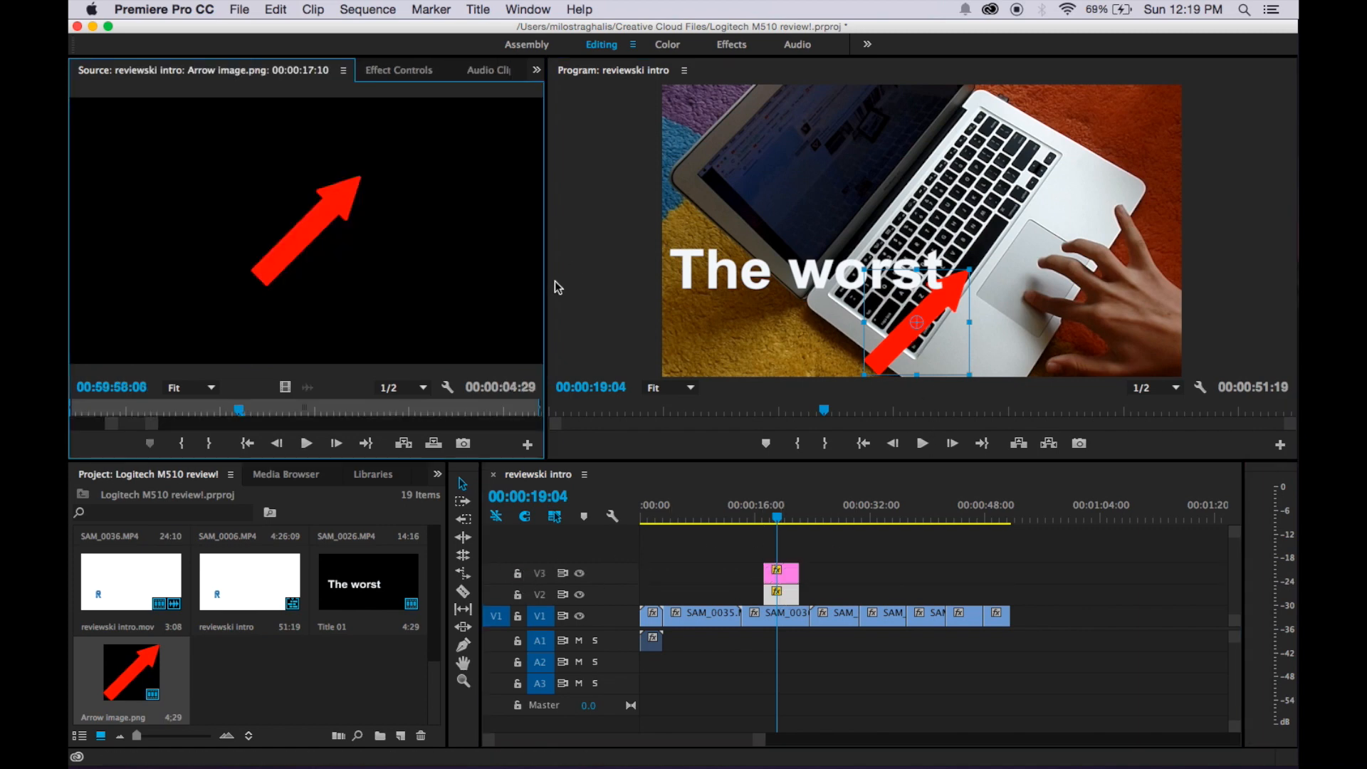
{"action": "left_click", "coordinate": [398, 70]}
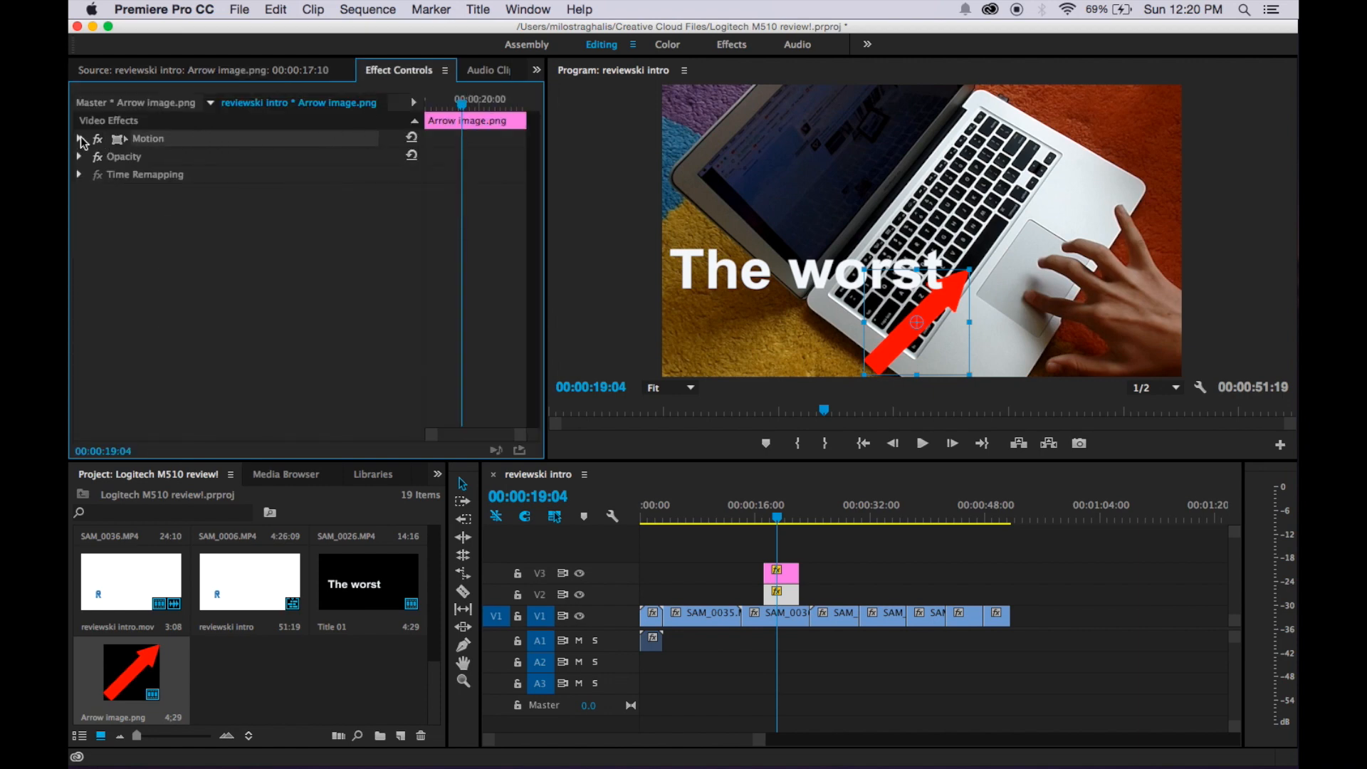
{"action": "left_click", "coordinate": [79, 137]}
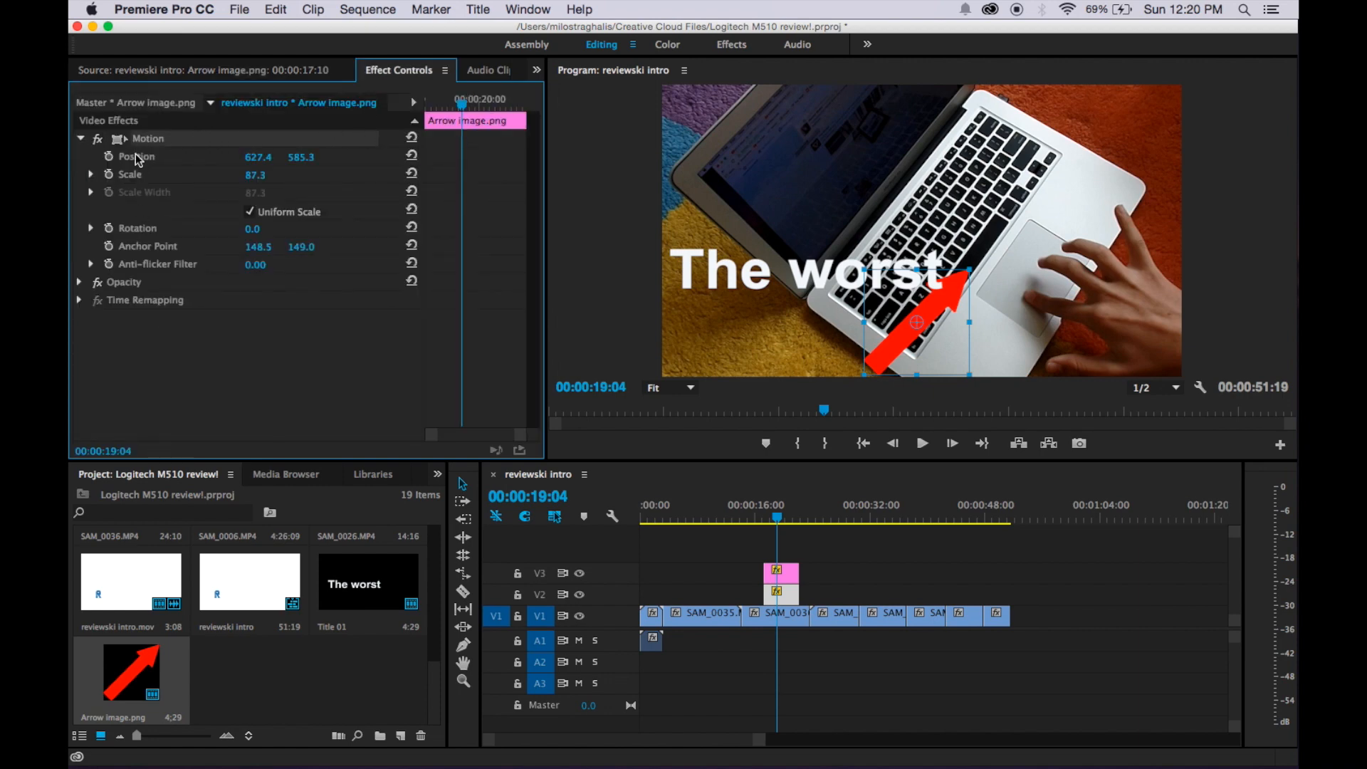
{"action": "mouse_move", "coordinate": [87, 240]}
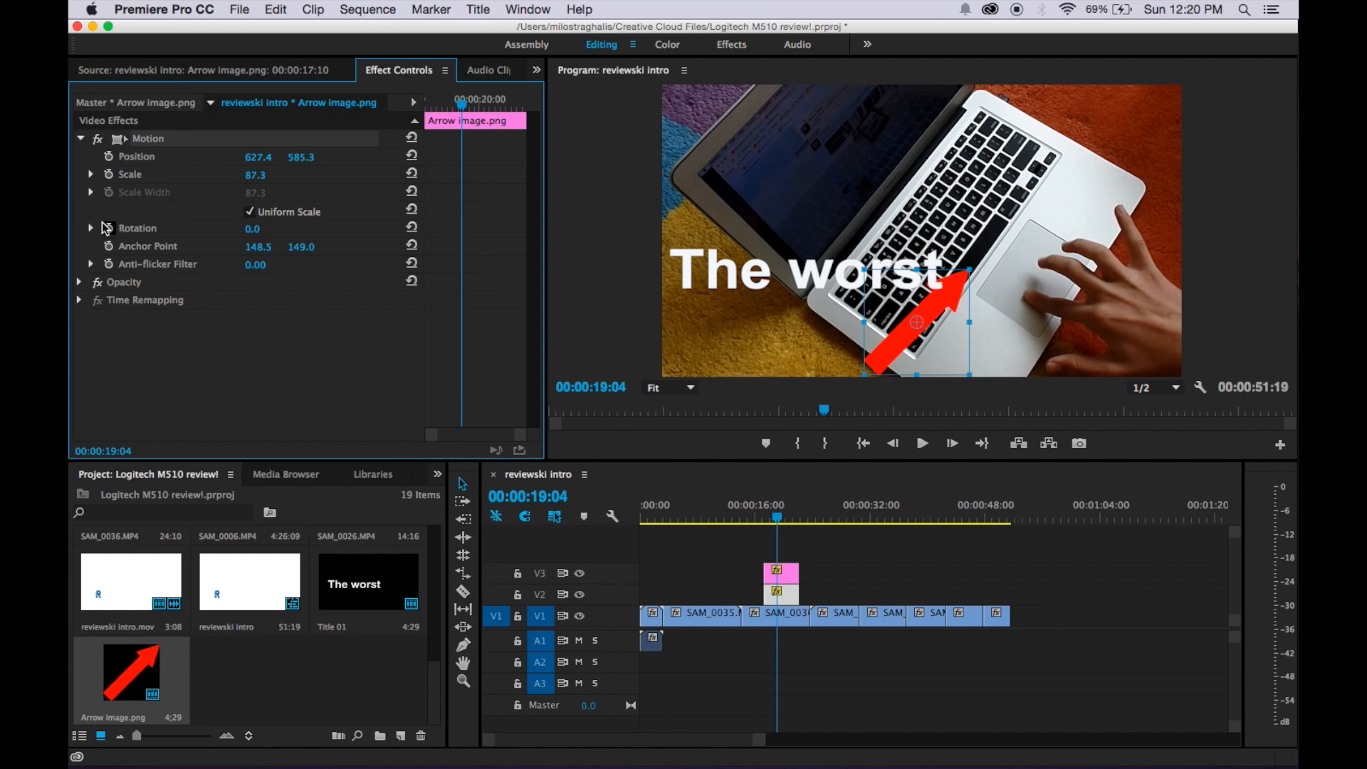
- Rotate the arrow to about 1x33.2°, nudge its position toward the trackpad, then deselect
{"action": "left_click", "coordinate": [91, 228]}
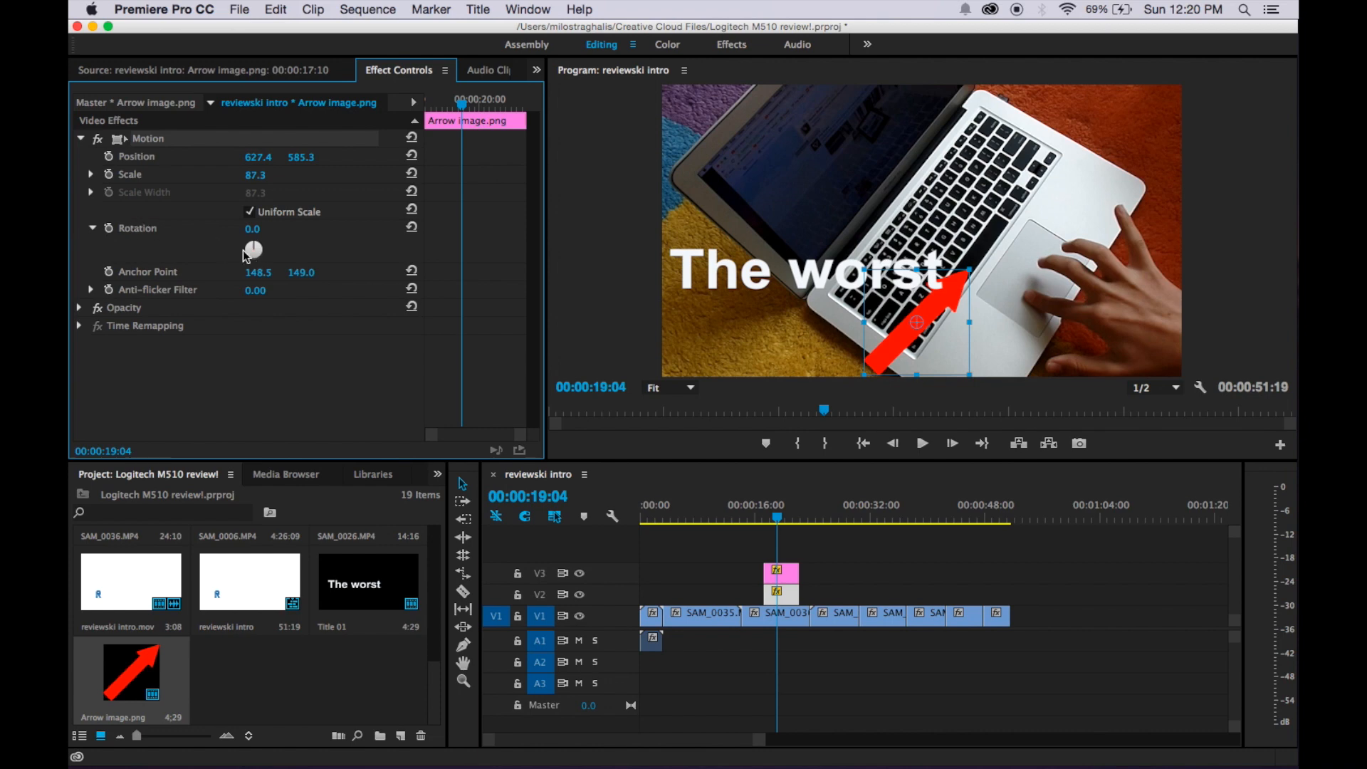
{"action": "mouse_move", "coordinate": [253, 251]}
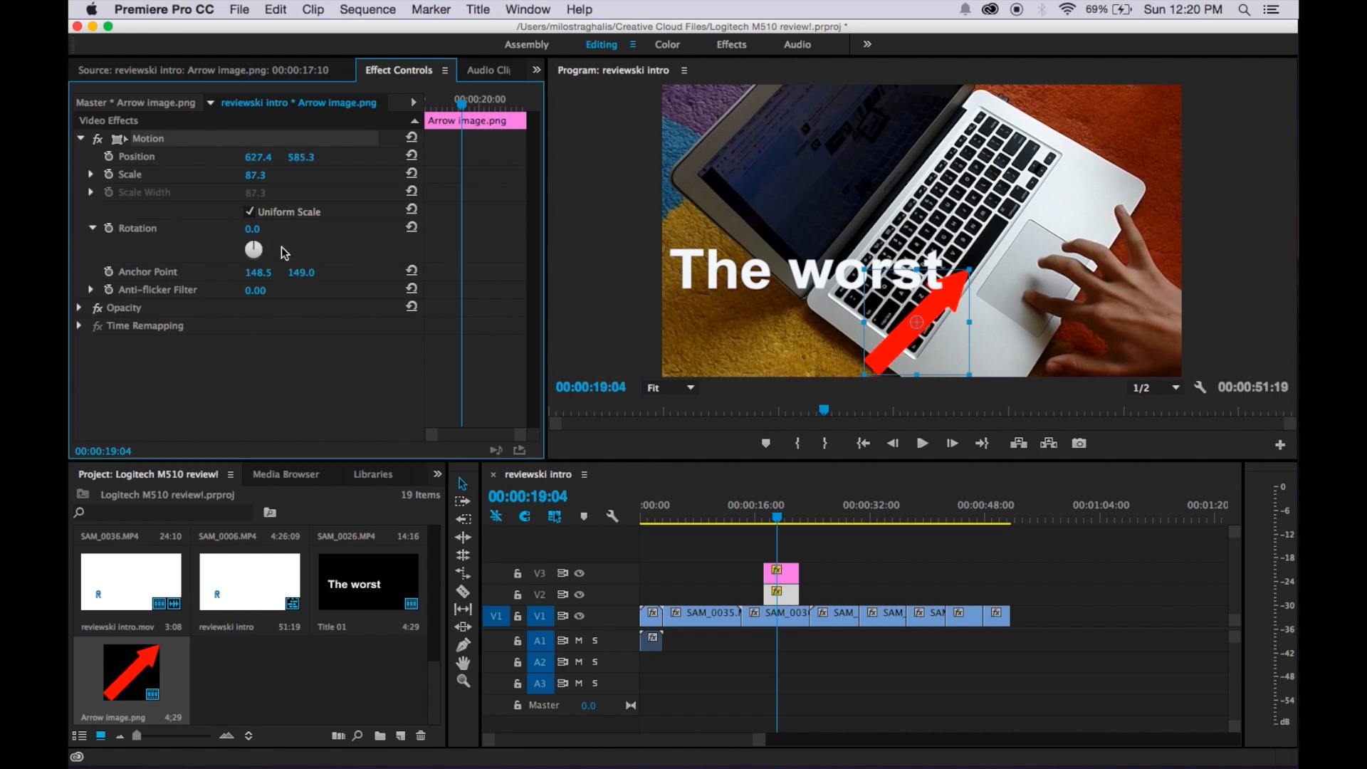
{"action": "left_click_drag", "start_coordinate": [253, 249], "coordinate": [257, 249]}
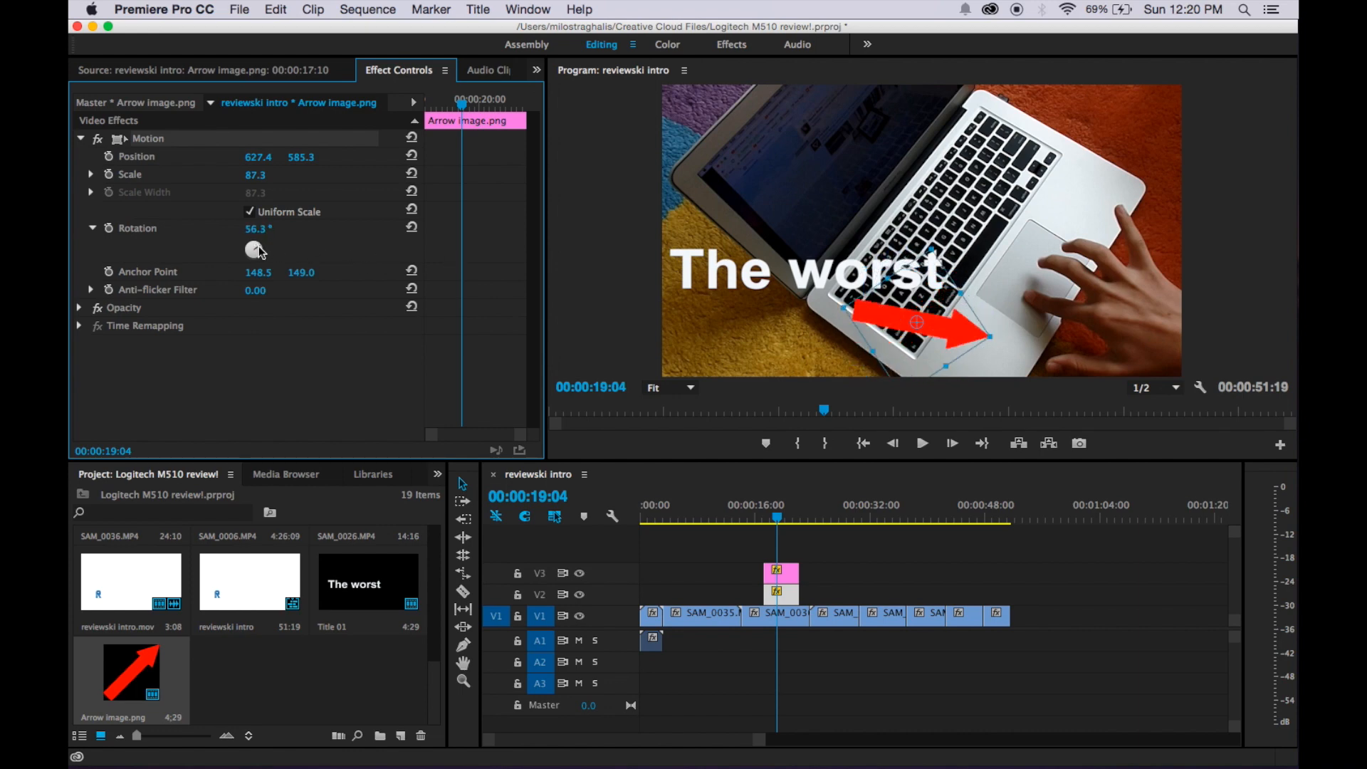
{"action": "left_click_drag", "start_coordinate": [255, 249], "coordinate": [256, 244]}
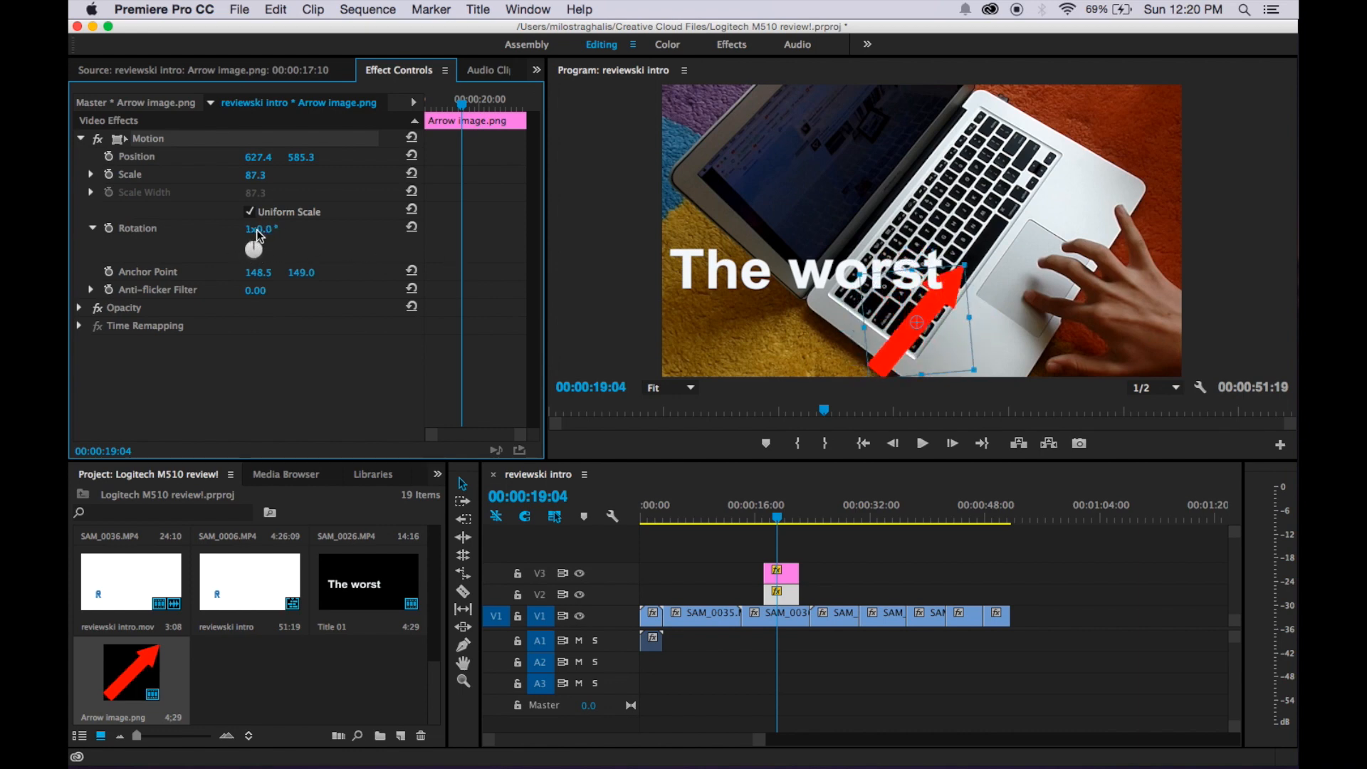
{"action": "left_click_drag", "start_coordinate": [259, 228], "coordinate": [274, 229]}
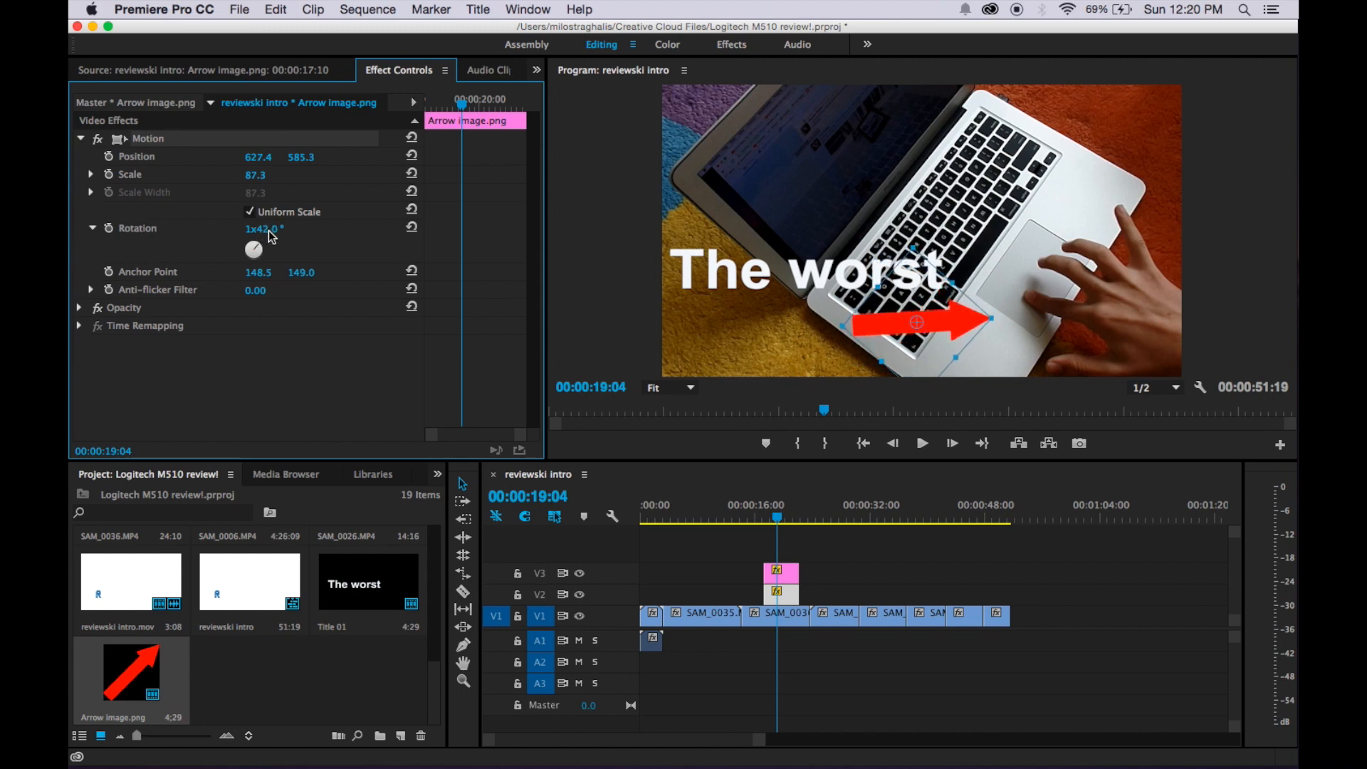
{"action": "left_click_drag", "start_coordinate": [261, 228], "coordinate": [253, 248]}
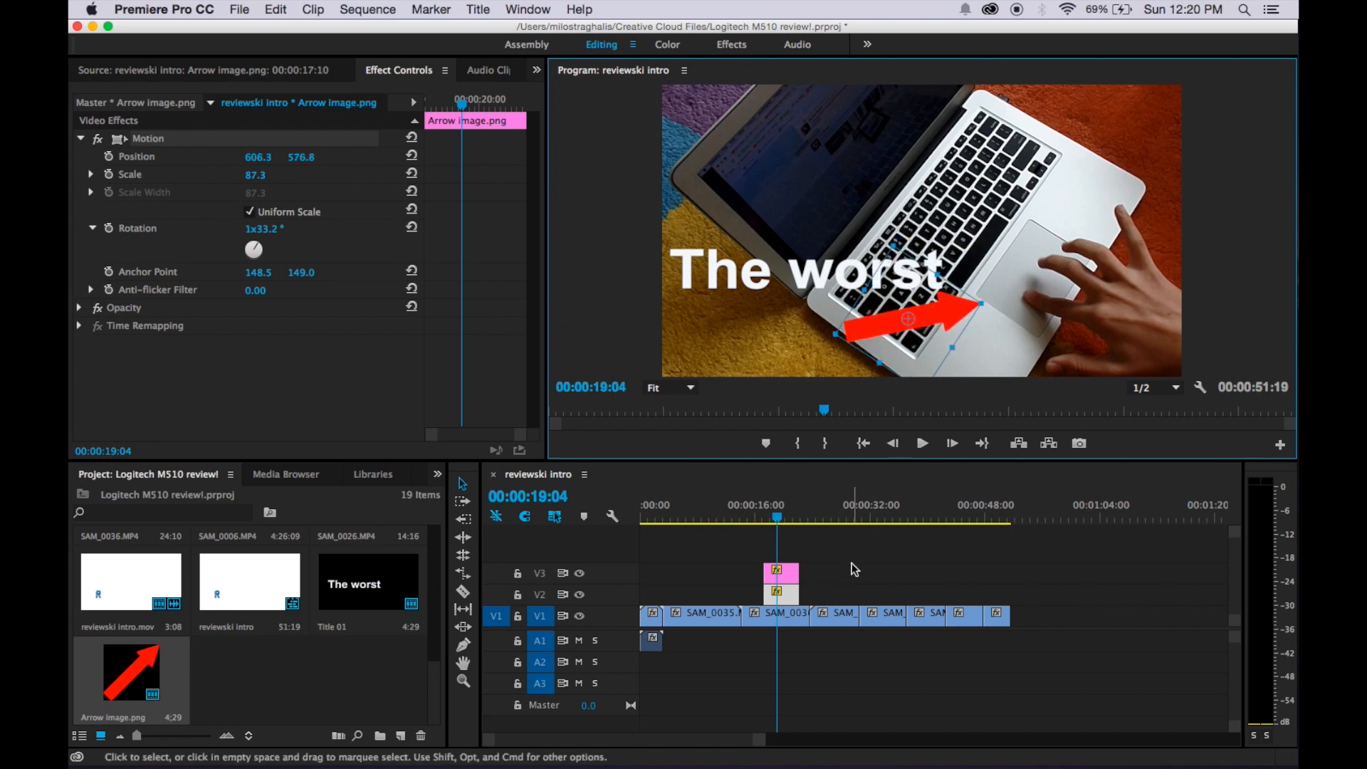
{"action": "left_click", "coordinate": [850, 540]}
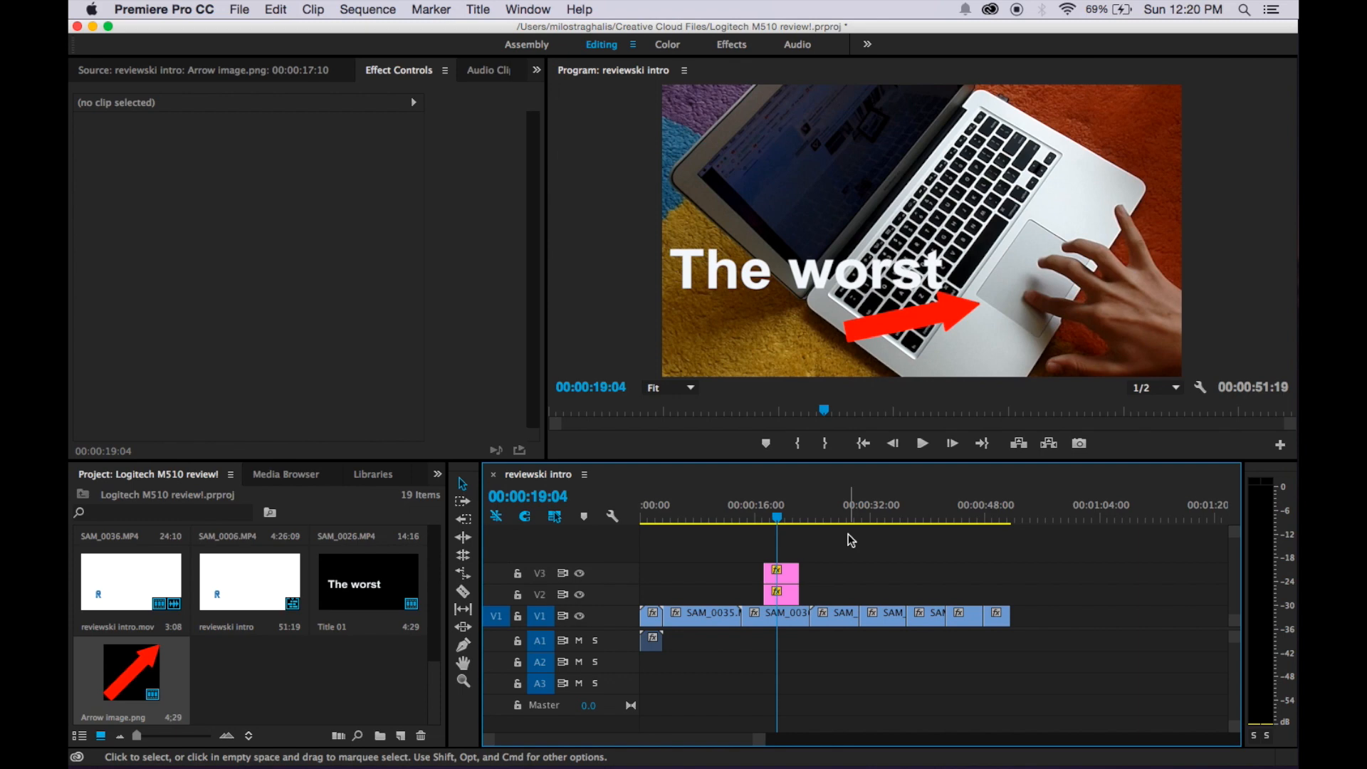